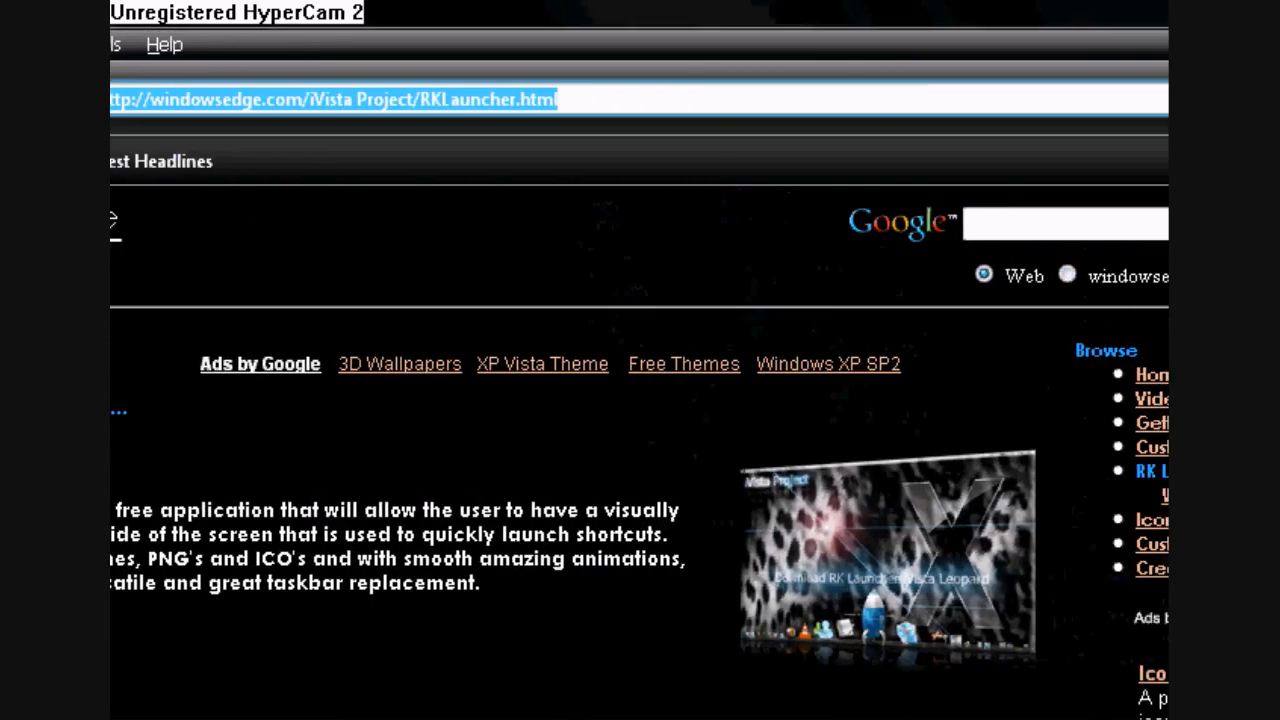
- Add the line 'Then thats basically it.' to the note
{"action": "scroll", "scroll_direction": "down", "scroll_amount": 3}
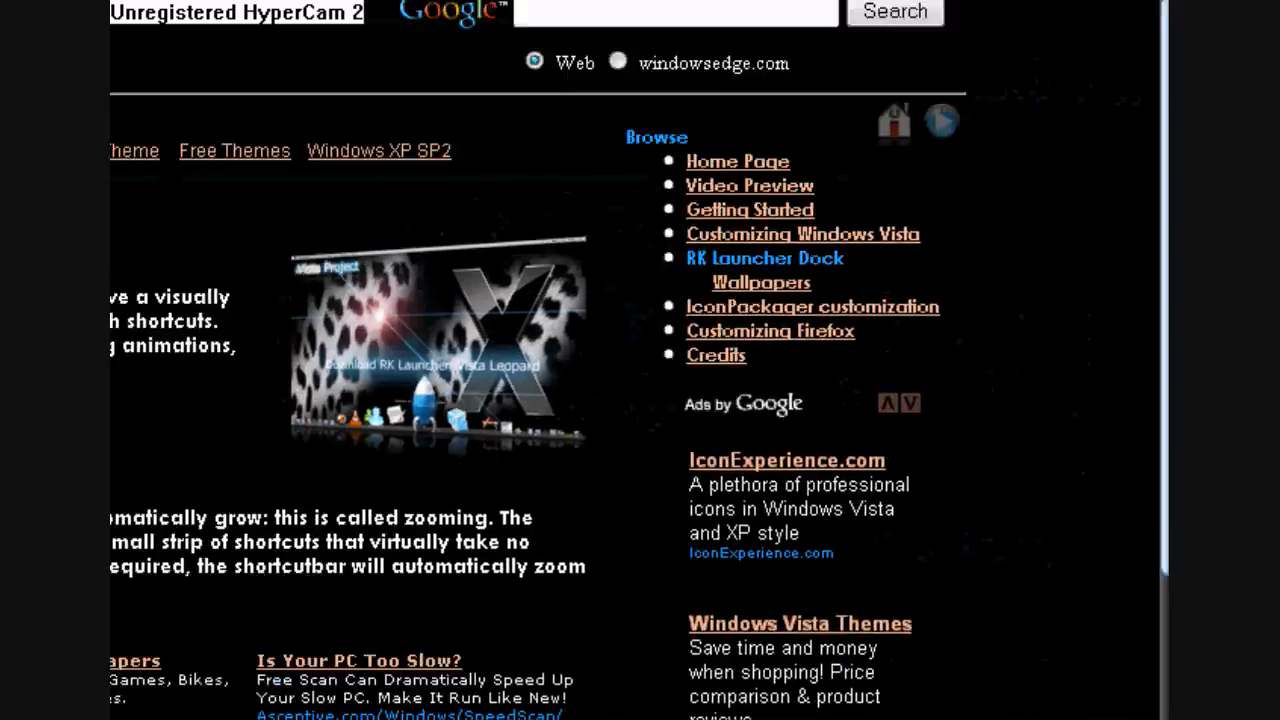
{"action": "scroll", "scroll_direction": "down", "scroll_amount": 3}
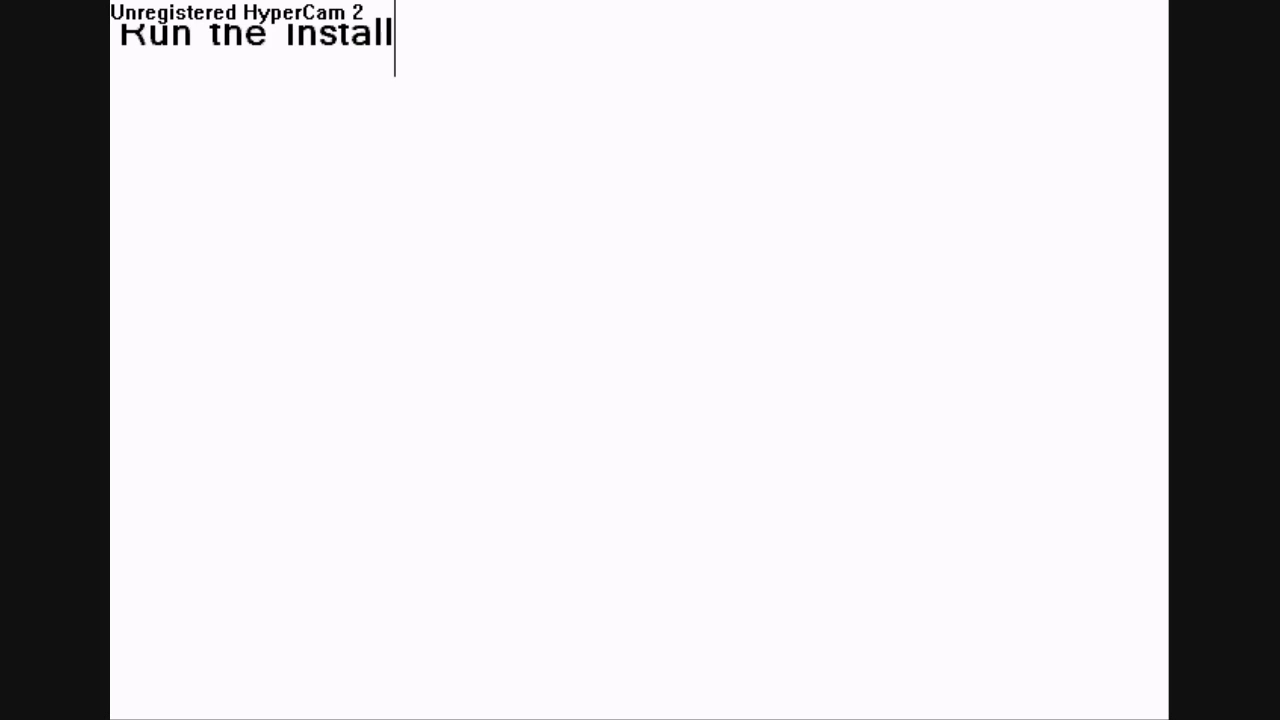
{"action": "type", "text": "Then thats basically it."}
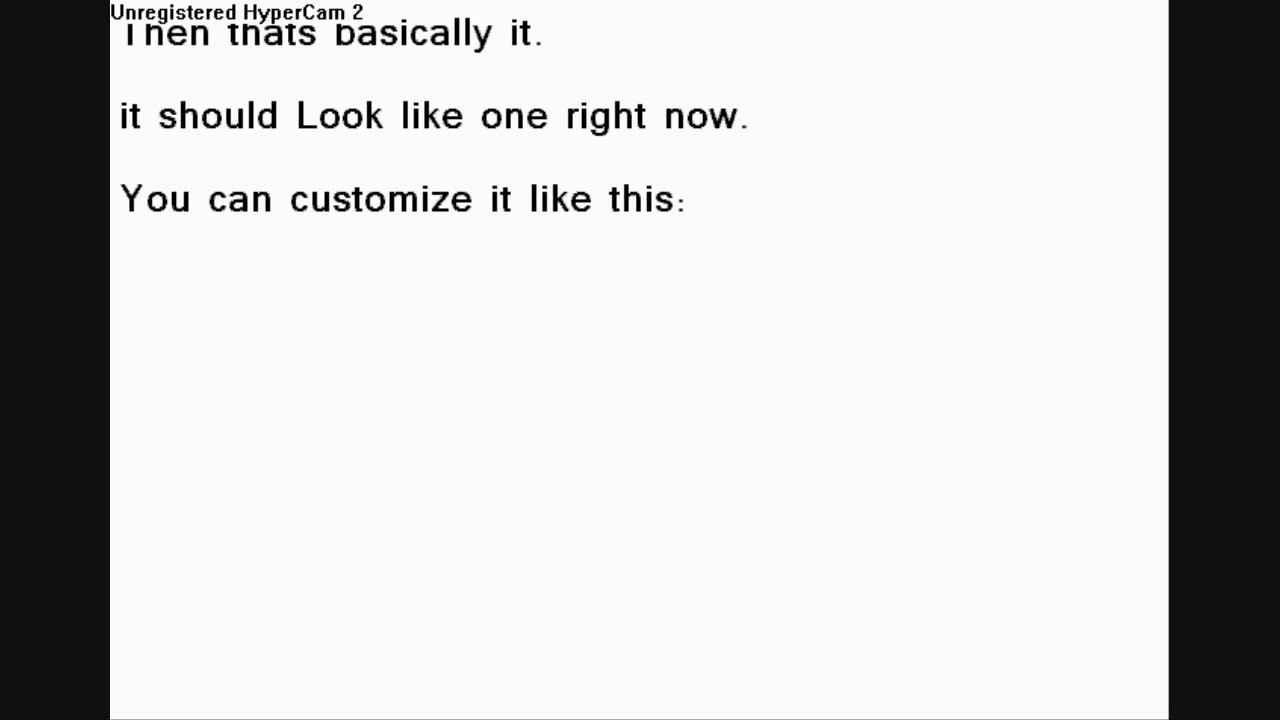
{"action": "left_click", "coordinate": [688, 200]}
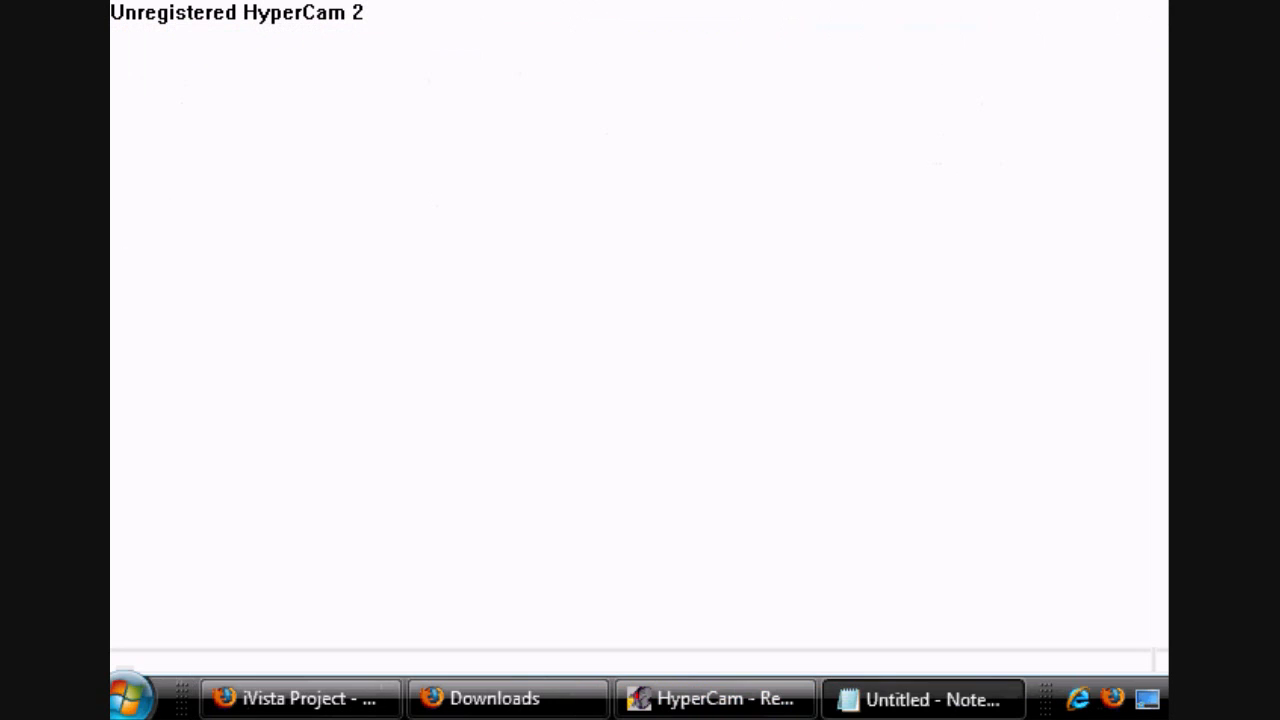
- Hide the Notepad note so the desktop and dock are visible
{"action": "left_click", "coordinate": [507, 698]}
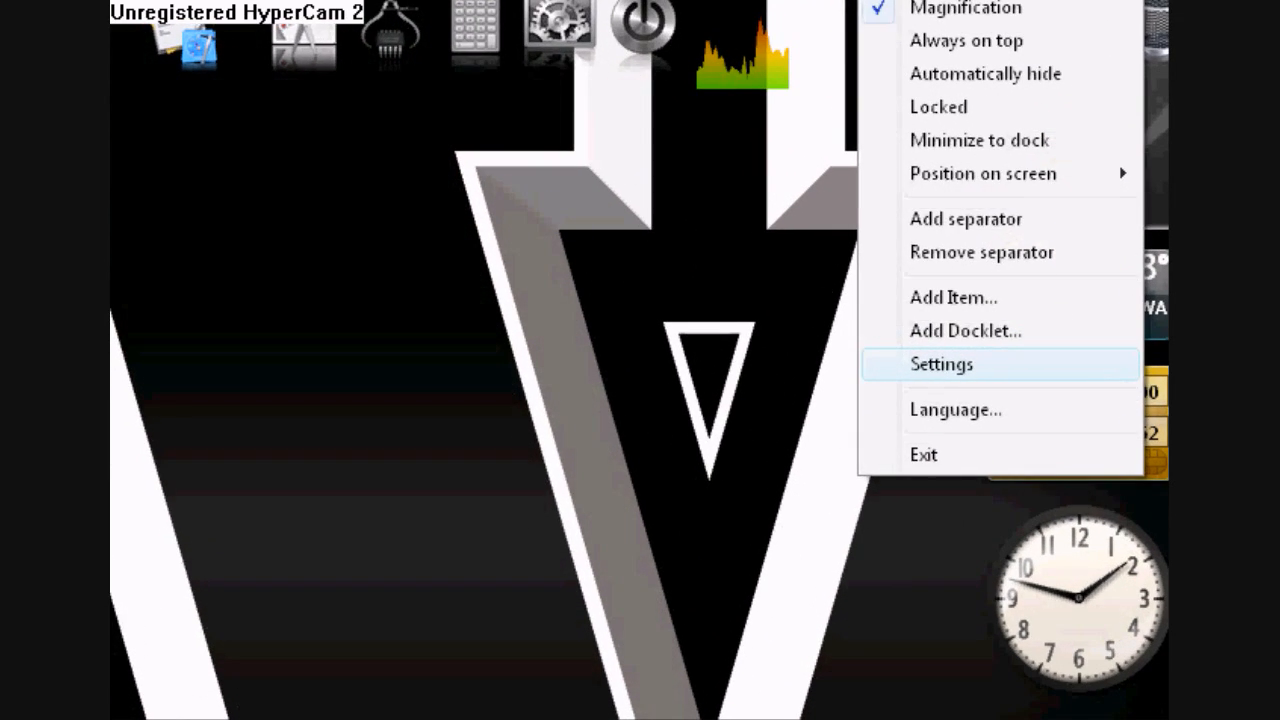
- In the dock settings, change the theme from Default to Ghostwalkers_leopard
{"action": "left_click", "coordinate": [941, 364]}
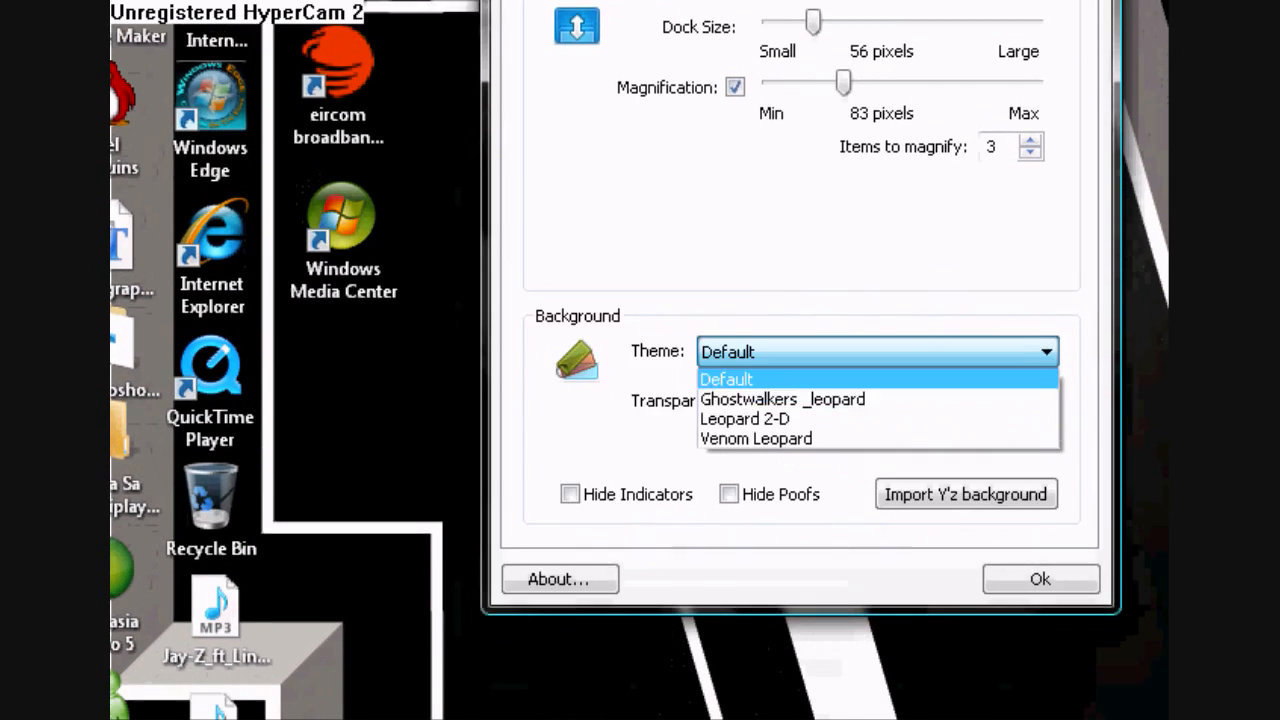
{"action": "left_click", "coordinate": [744, 418]}
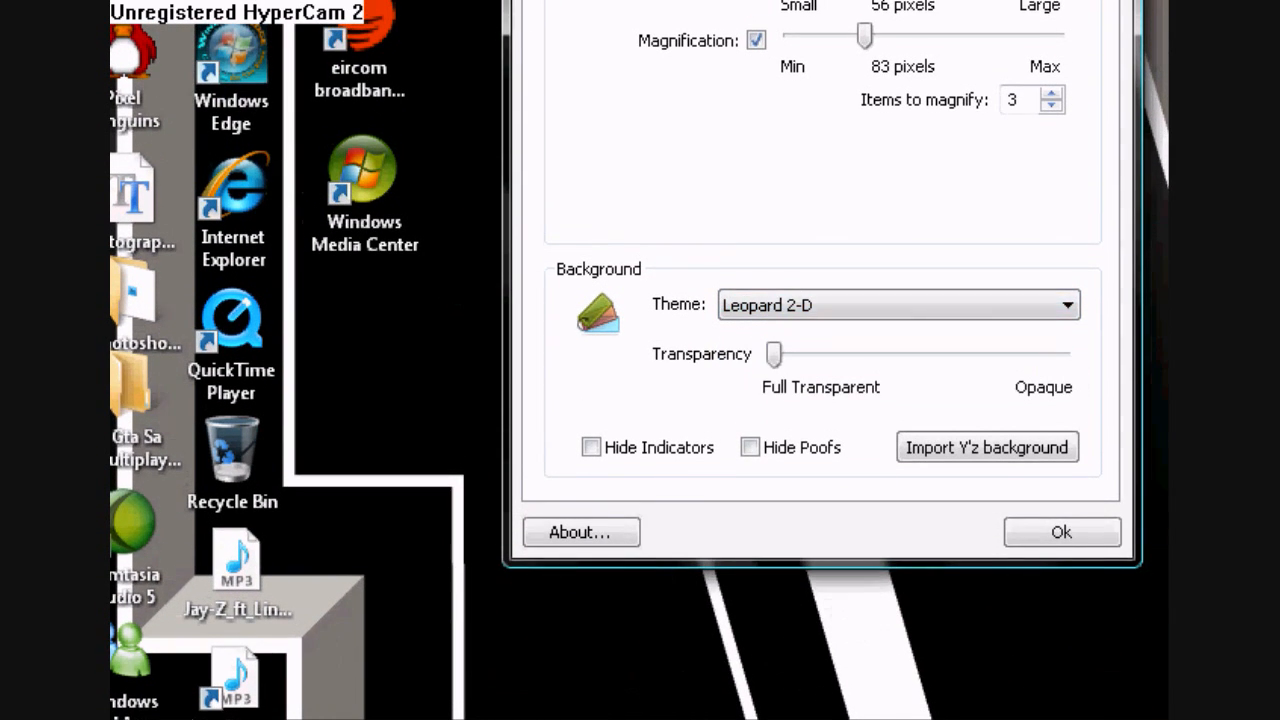
{"action": "left_click", "coordinate": [897, 305]}
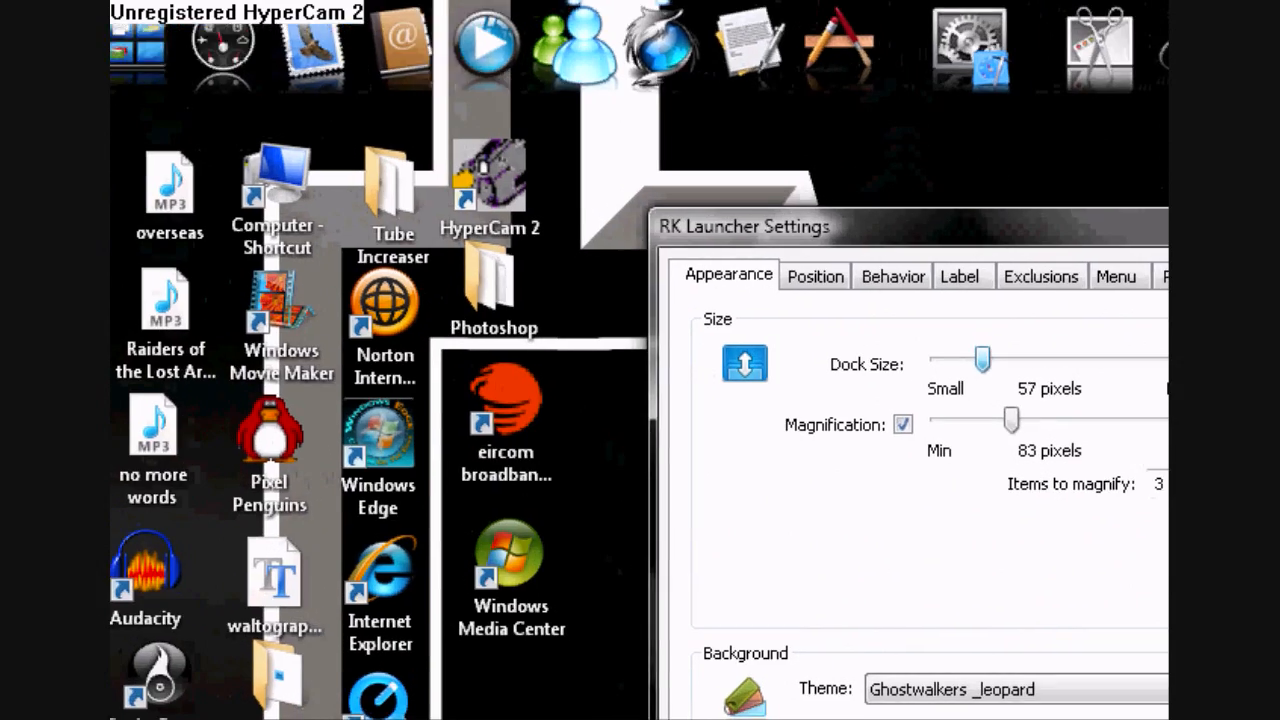
- Set the dock size to about 58 pixels and magnification to about 102 pixels
{"action": "left_click_drag", "start_coordinate": [981, 358], "coordinate": [991, 362]}
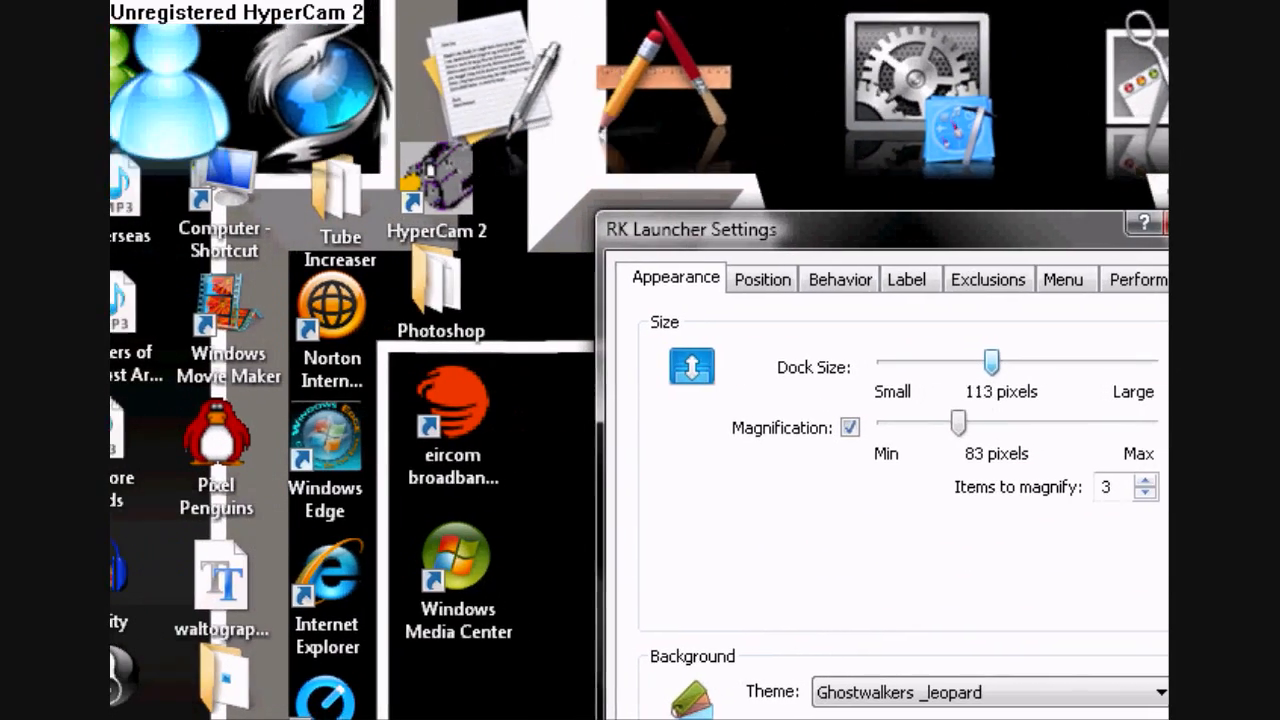
{"action": "left_click_drag", "start_coordinate": [990, 362], "coordinate": [986, 362]}
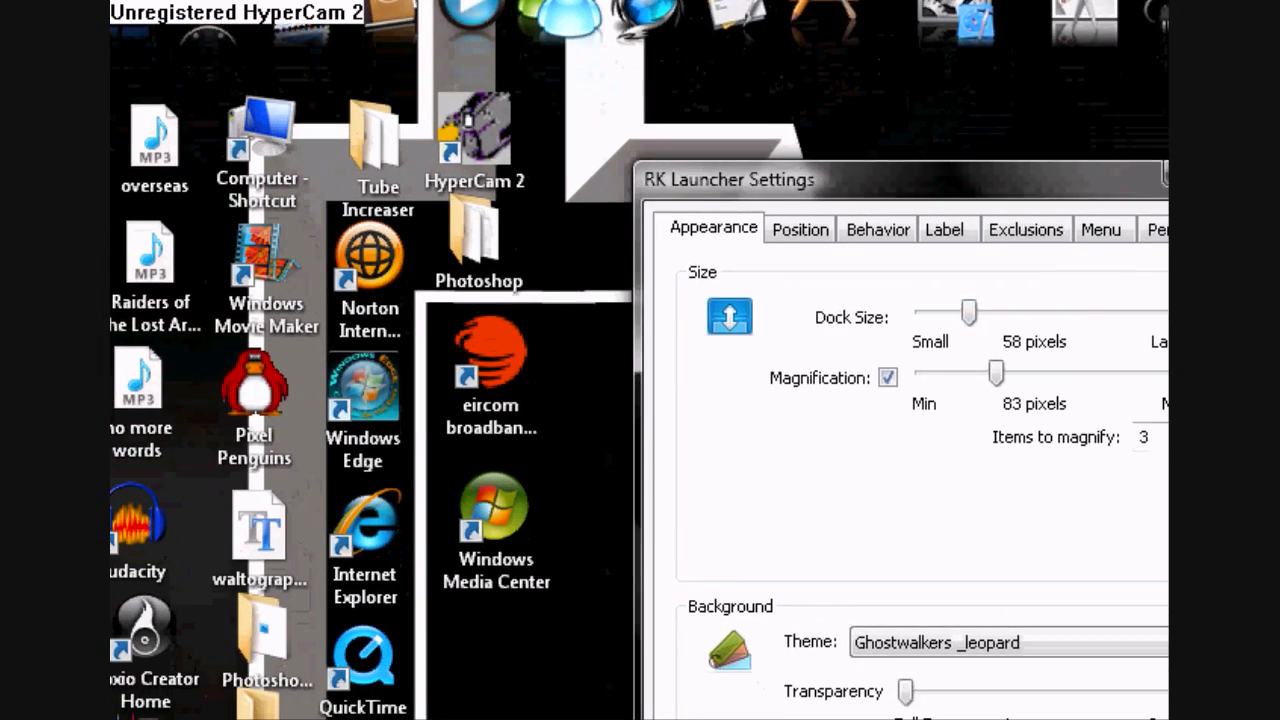
{"action": "left_click_drag", "start_coordinate": [995, 372], "coordinate": [990, 354]}
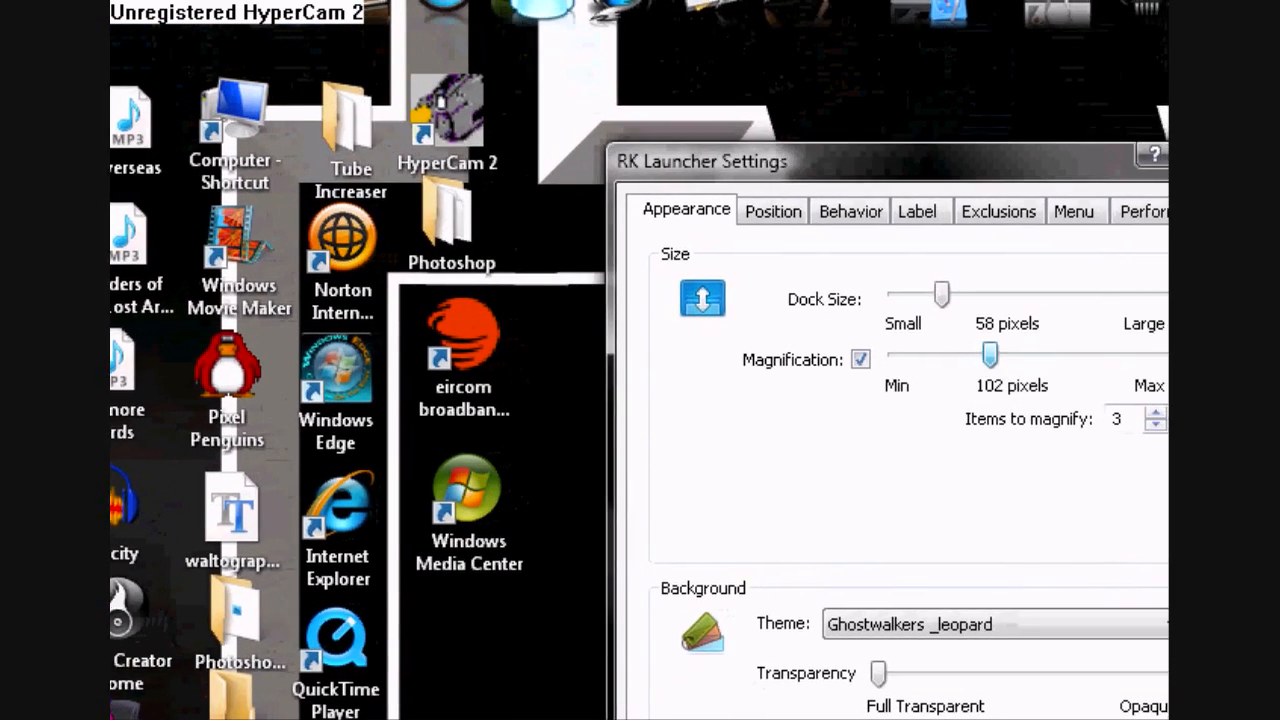
{"action": "left_click_drag", "start_coordinate": [990, 355], "coordinate": [1032, 421]}
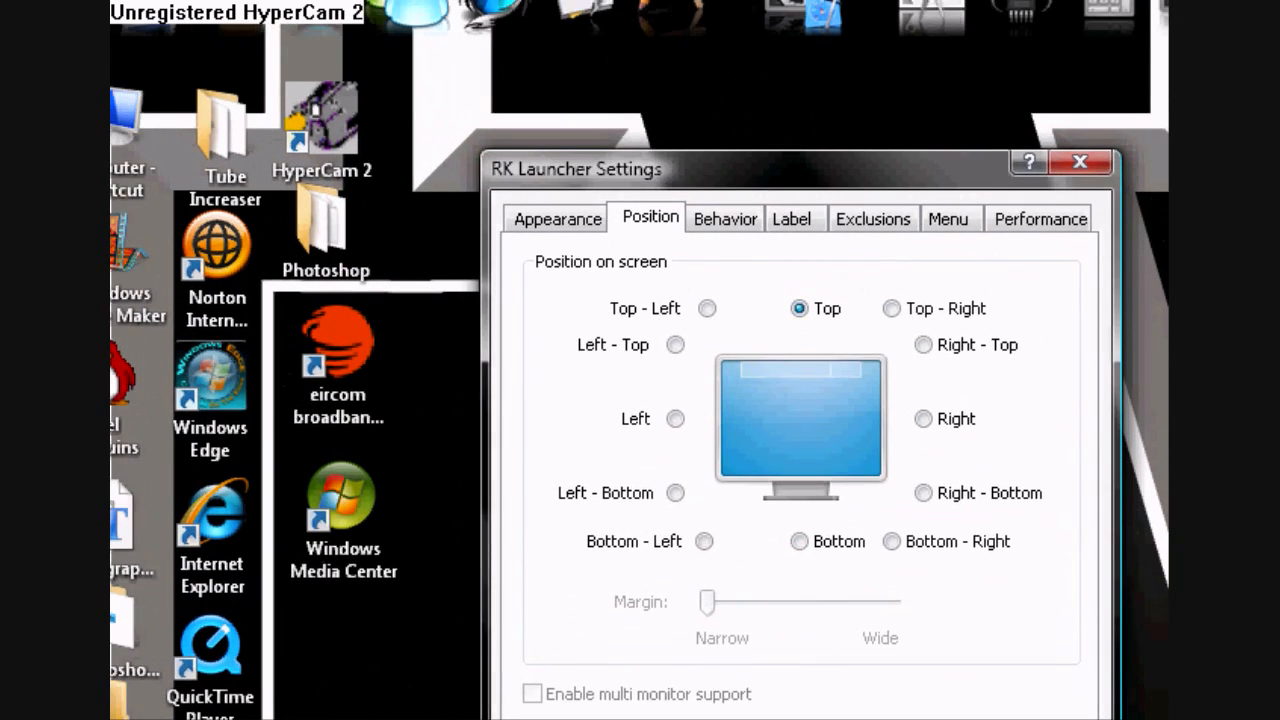
- Review the Label, Menu and Performance settings, then confirm with Ok to close
{"action": "left_click", "coordinate": [725, 219]}
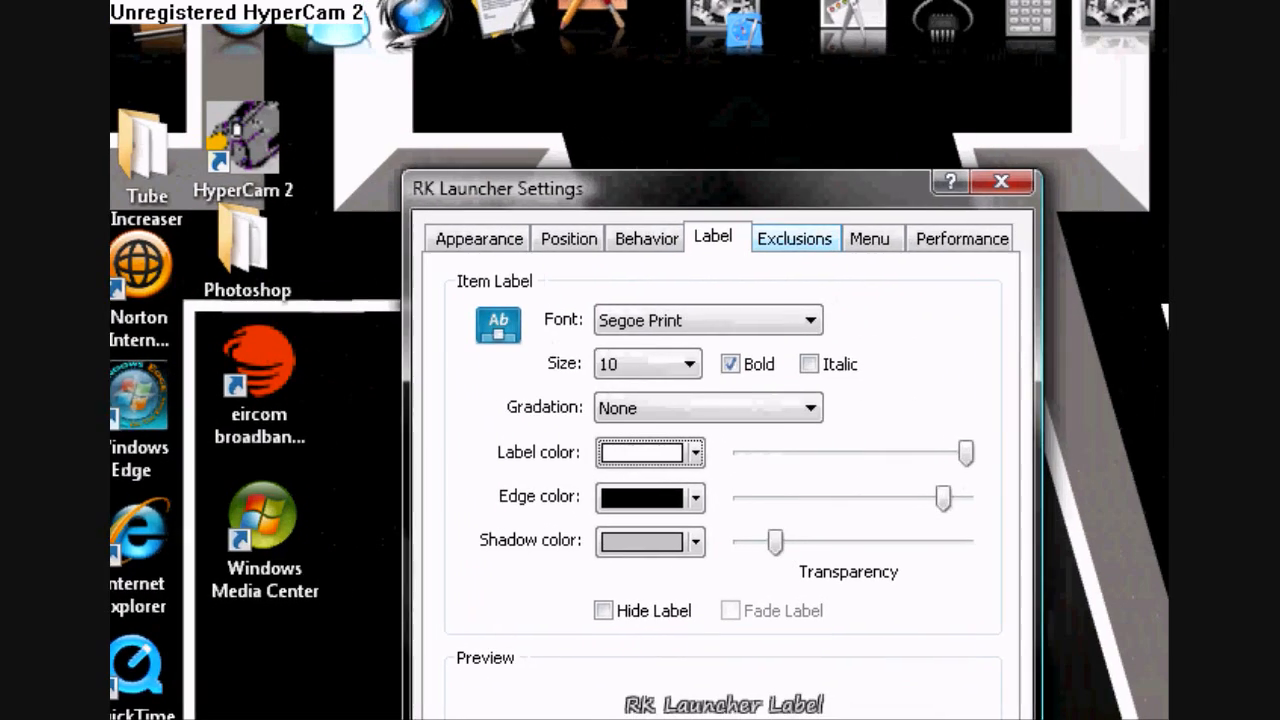
{"action": "left_click", "coordinate": [794, 238]}
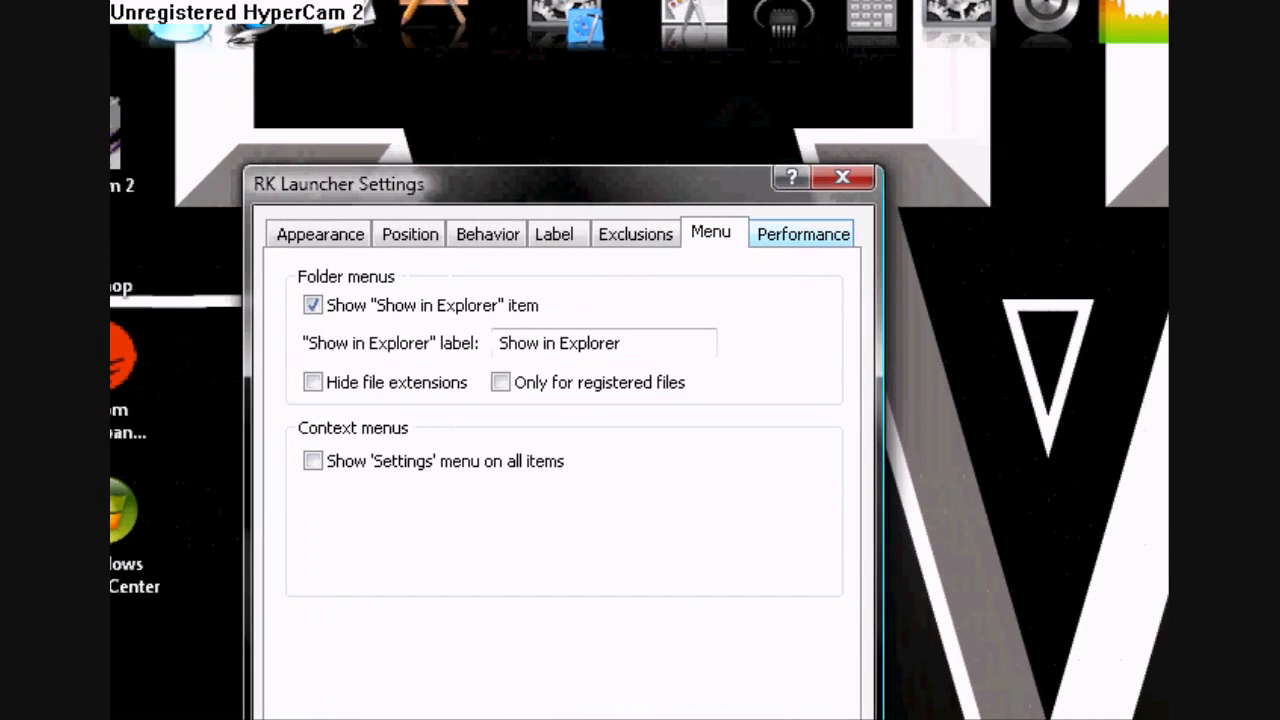
{"action": "left_click", "coordinate": [802, 234]}
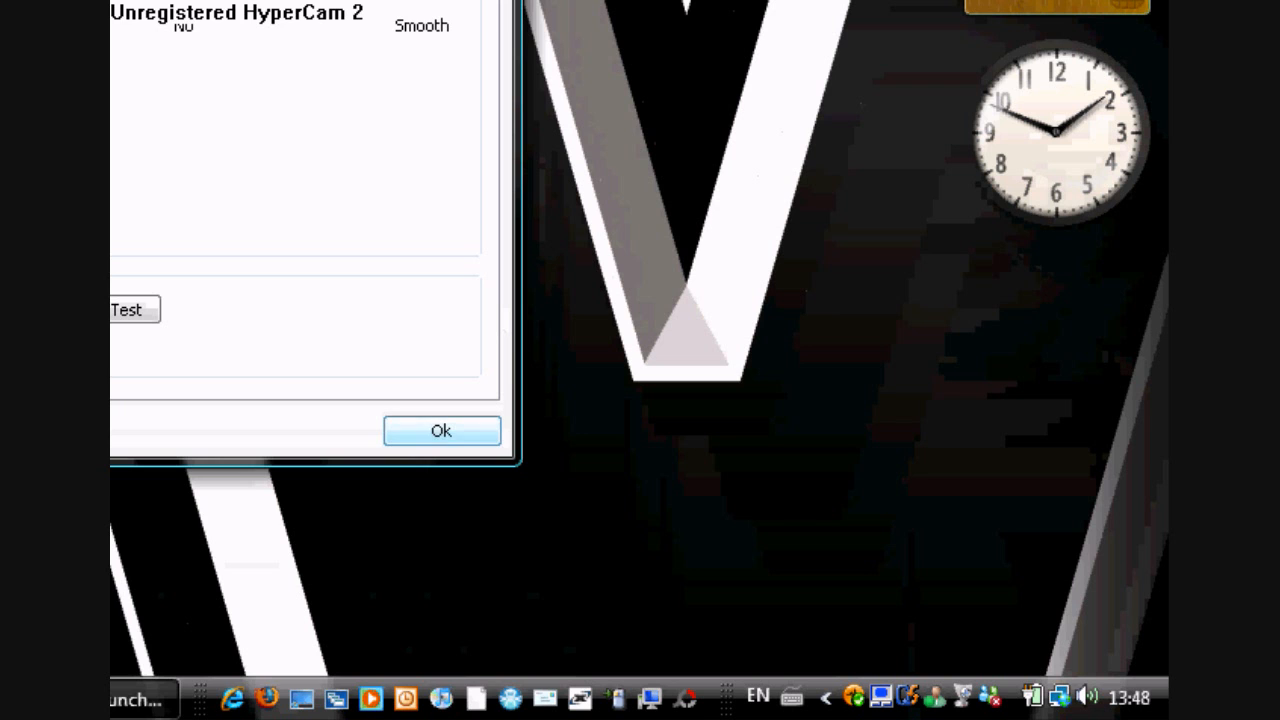
{"action": "left_click", "coordinate": [441, 430]}
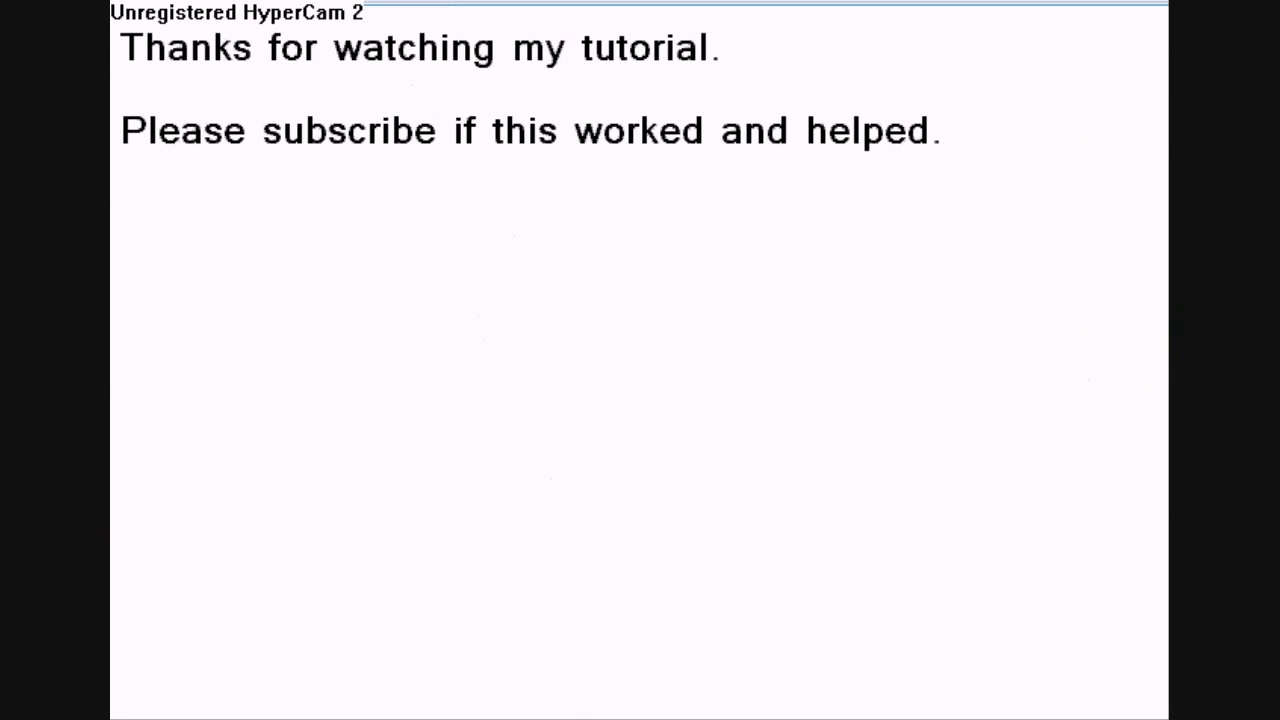